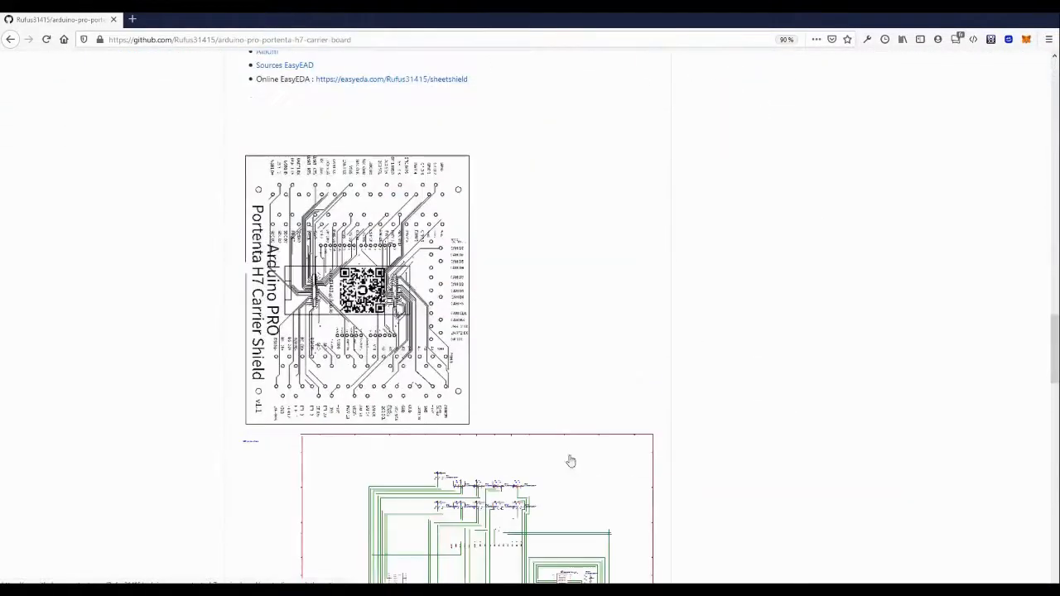
# Step: Follow the README's 'Online EasyEDA' link to load the sheetshield project in the EasyEDA editor
pyautogui.click(391, 79)
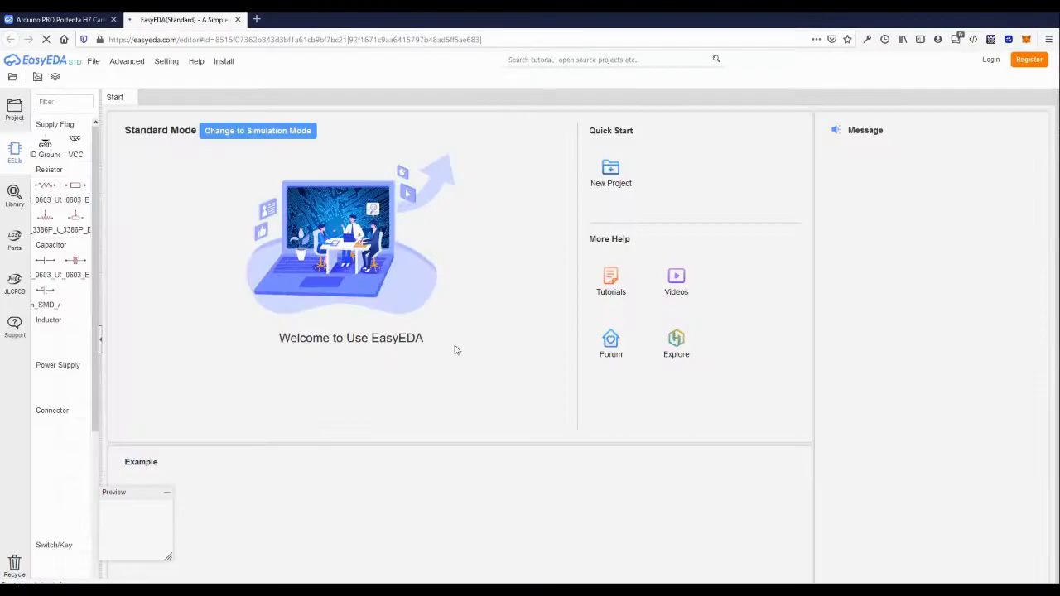